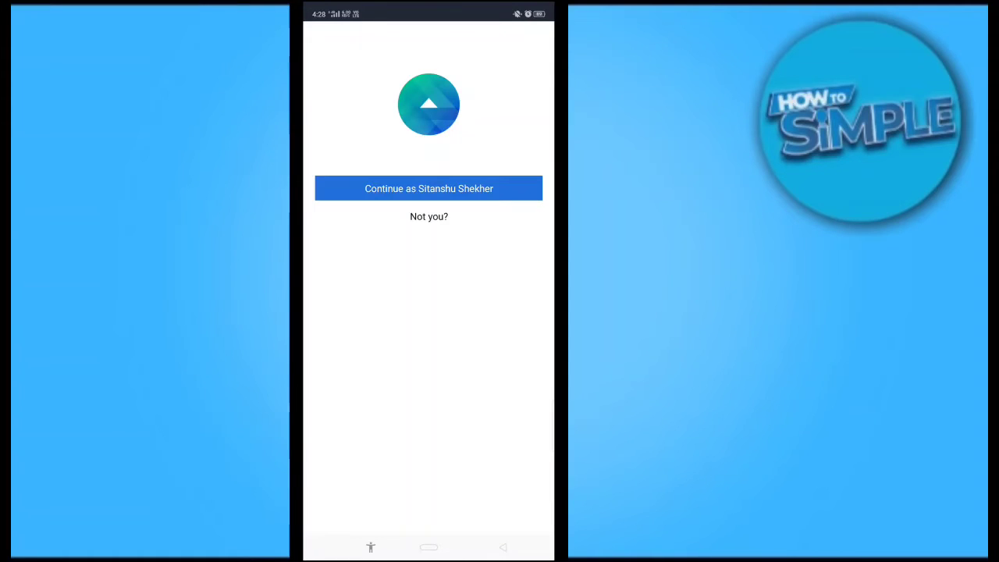
Sign in with the suggested account, pick the only ad account, and keep all push notifications on
click(428, 188)
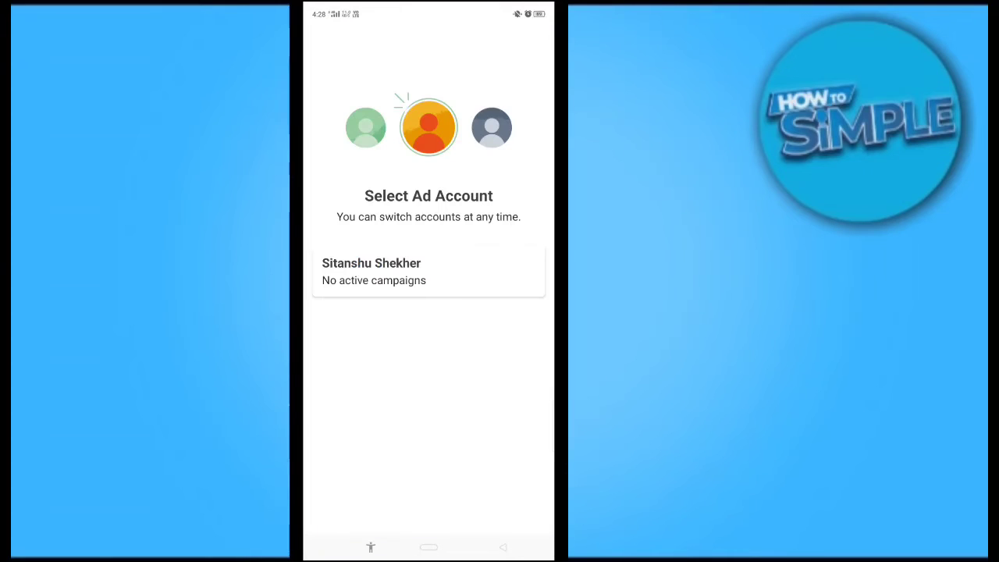
click(429, 271)
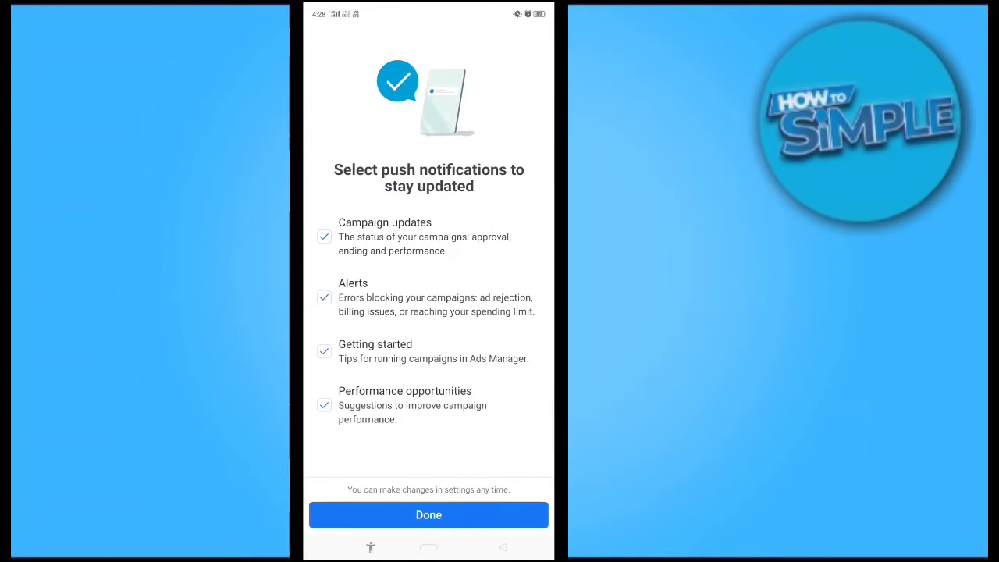
click(429, 515)
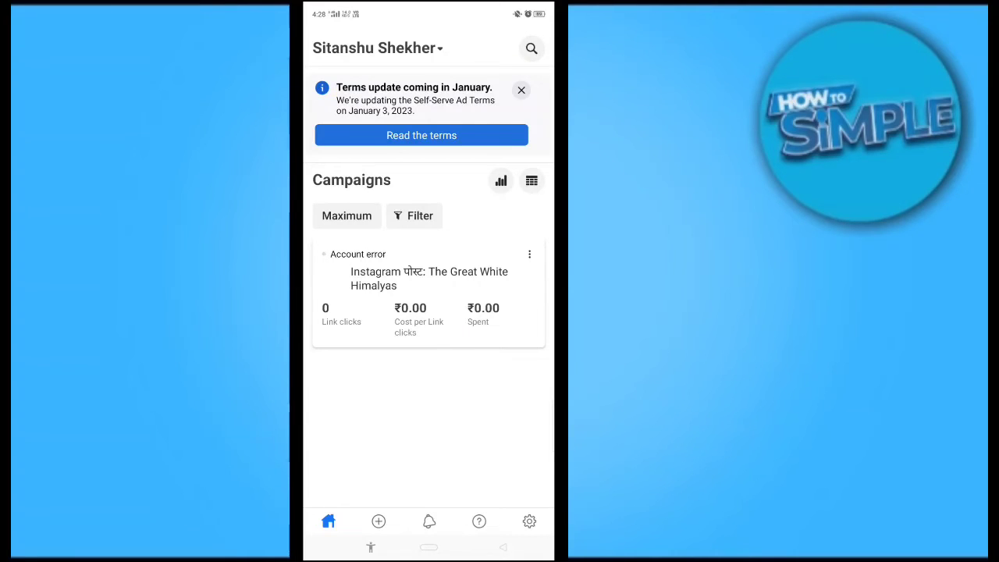
click(379, 520)
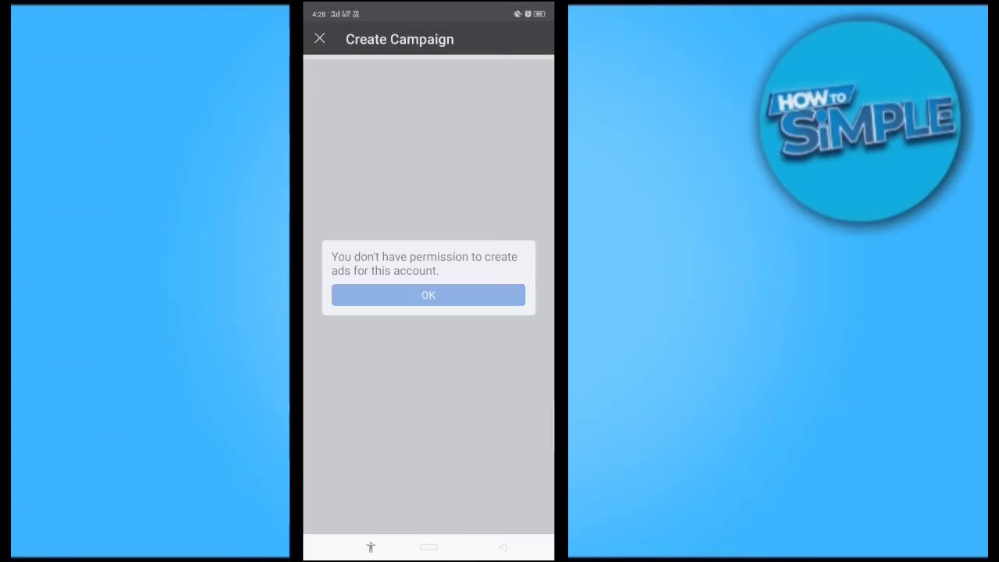
click(428, 294)
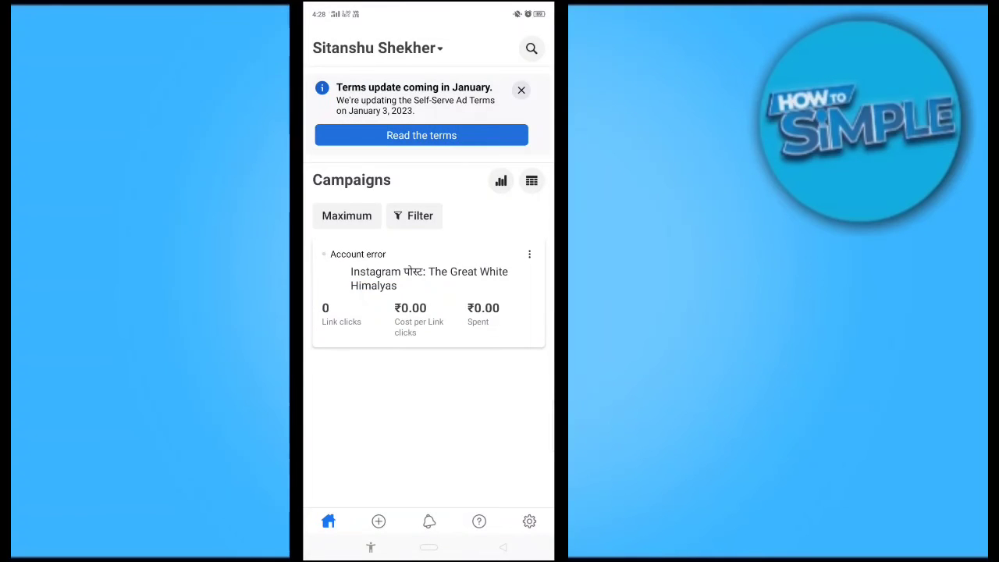
click(529, 520)
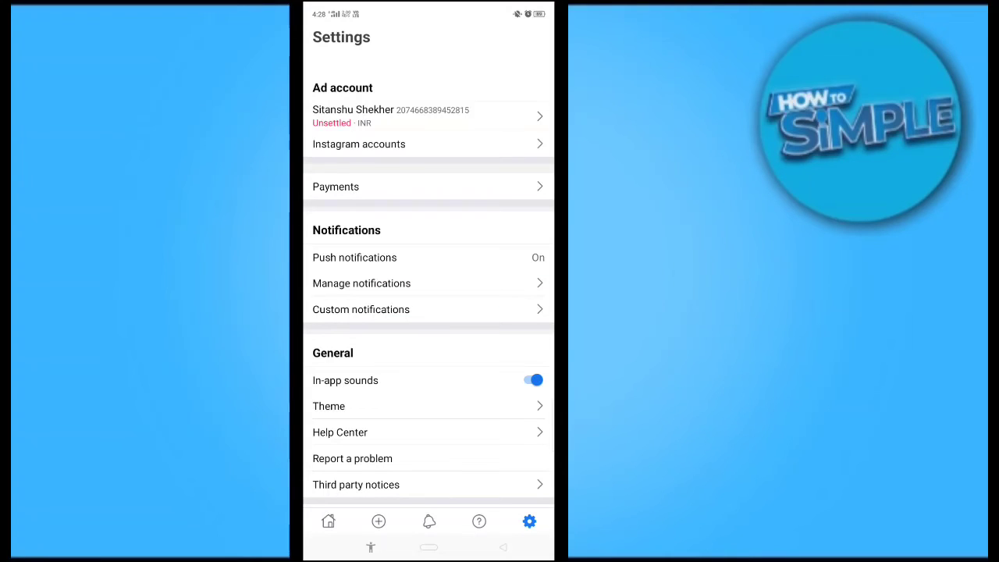
From the empty Payments overview, start adding a debit or credit card payment method
click(335, 186)
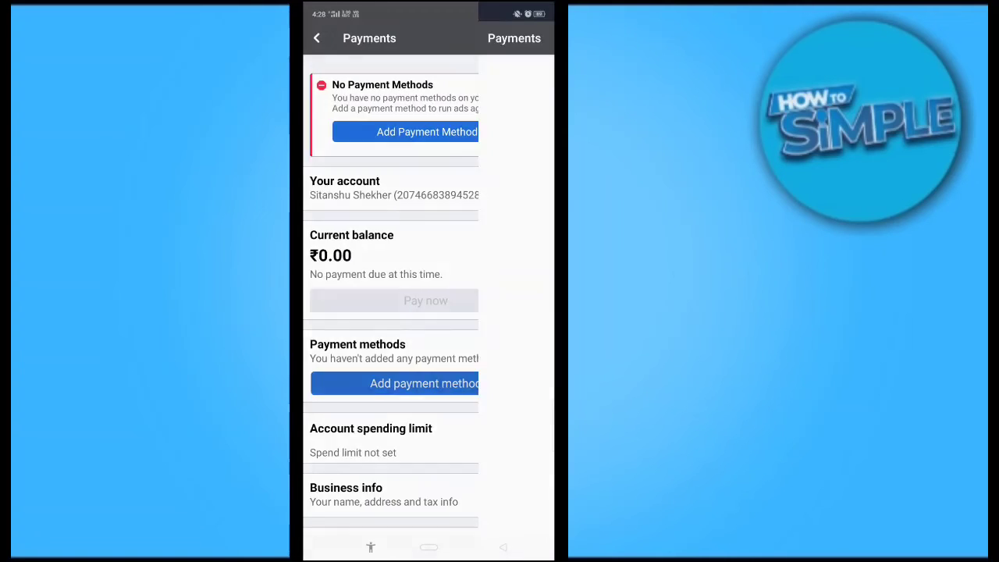
click(406, 131)
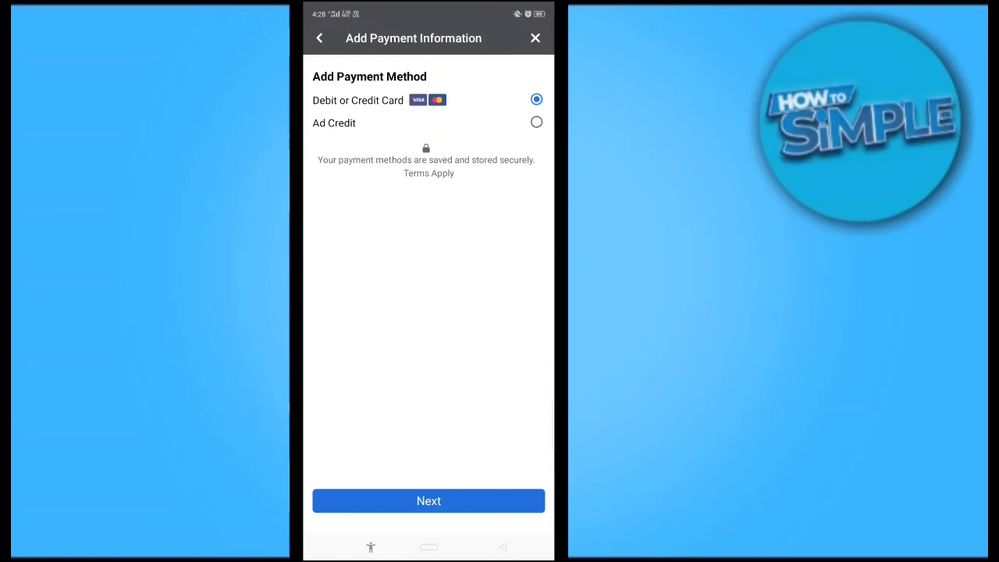